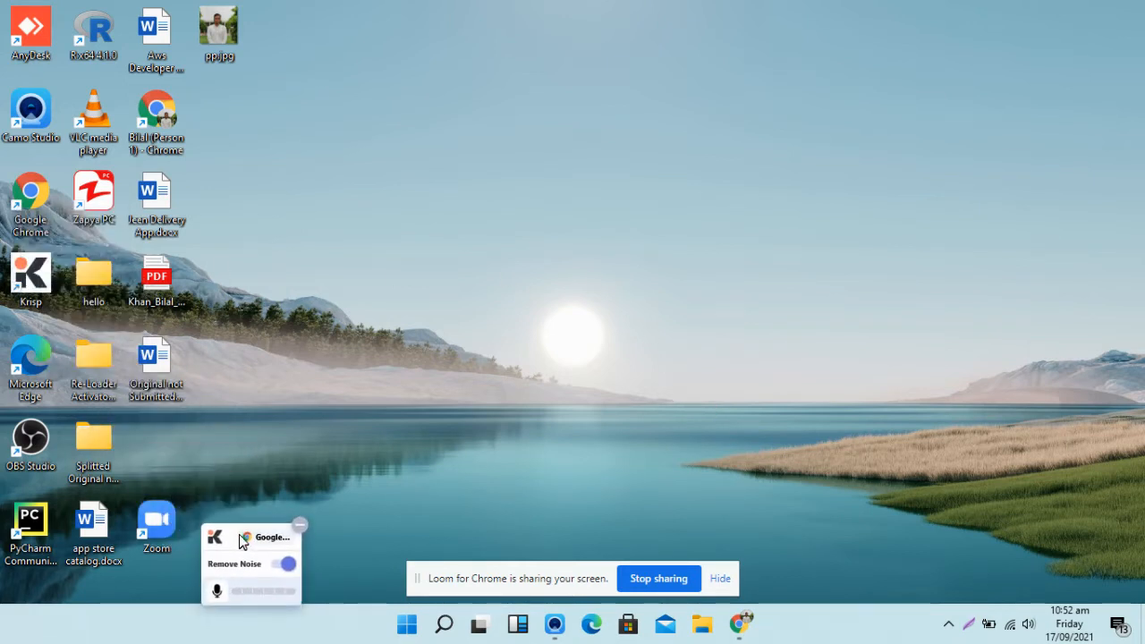
Step: Choose Personalize from the desktop's right-click menu to open Personalization settings
click(300, 525)
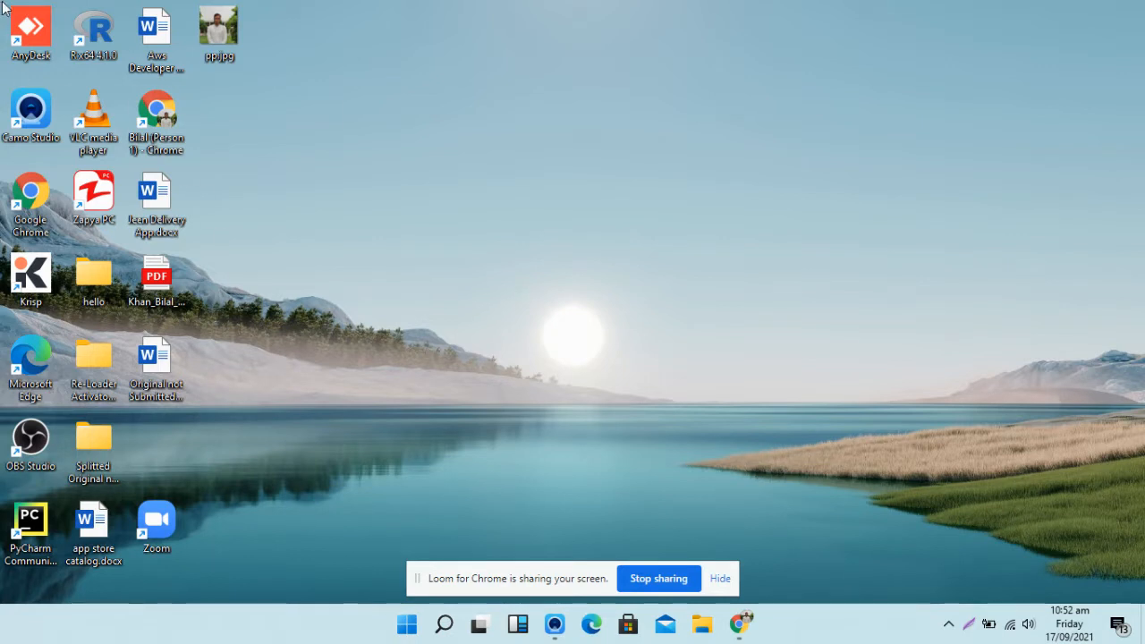
mouse_move(299, 153)
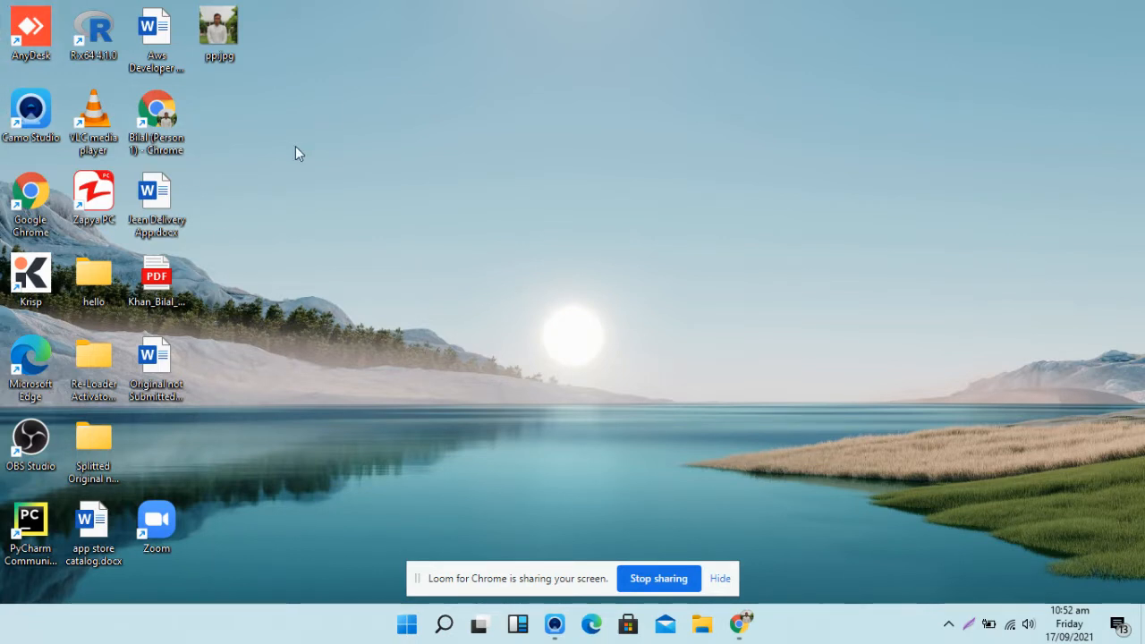
mouse_move(307, 151)
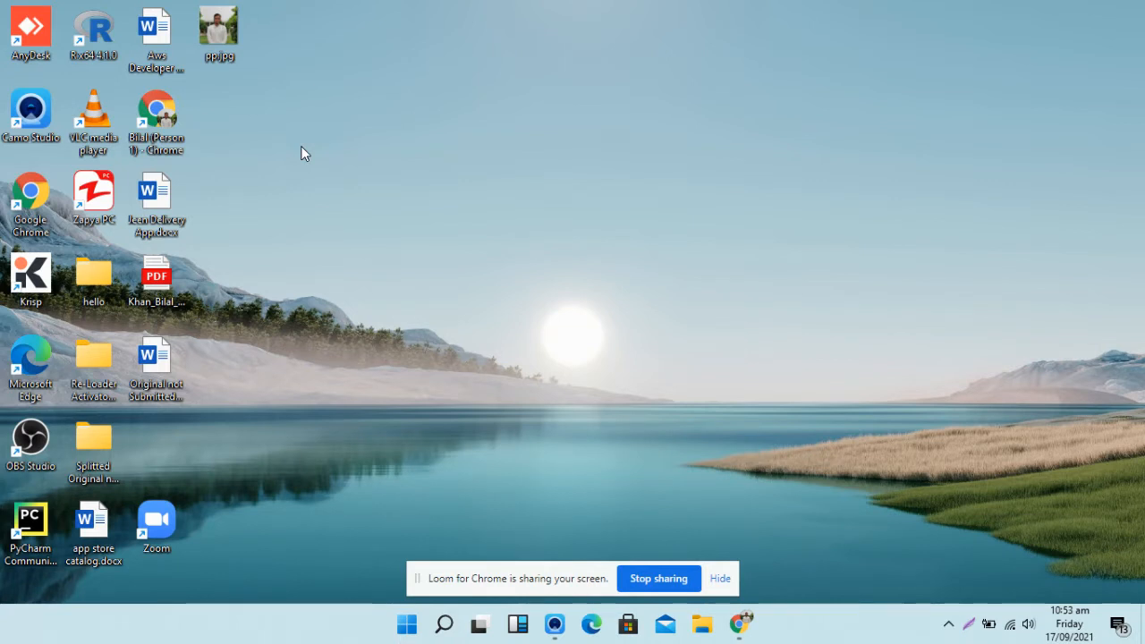
mouse_move(431, 181)
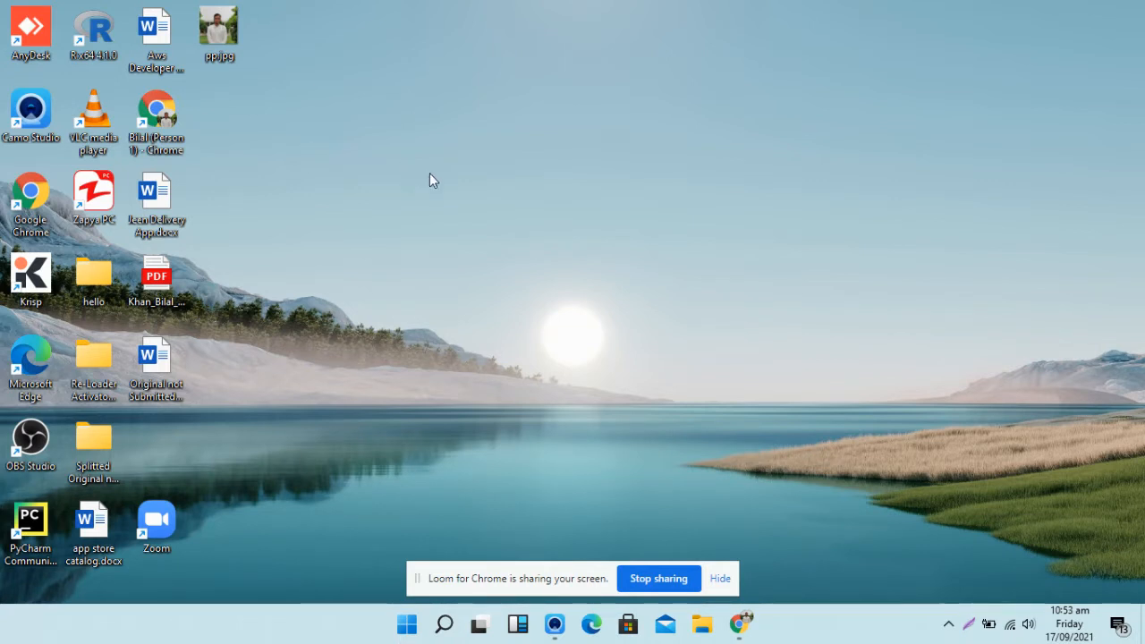
mouse_move(660, 229)
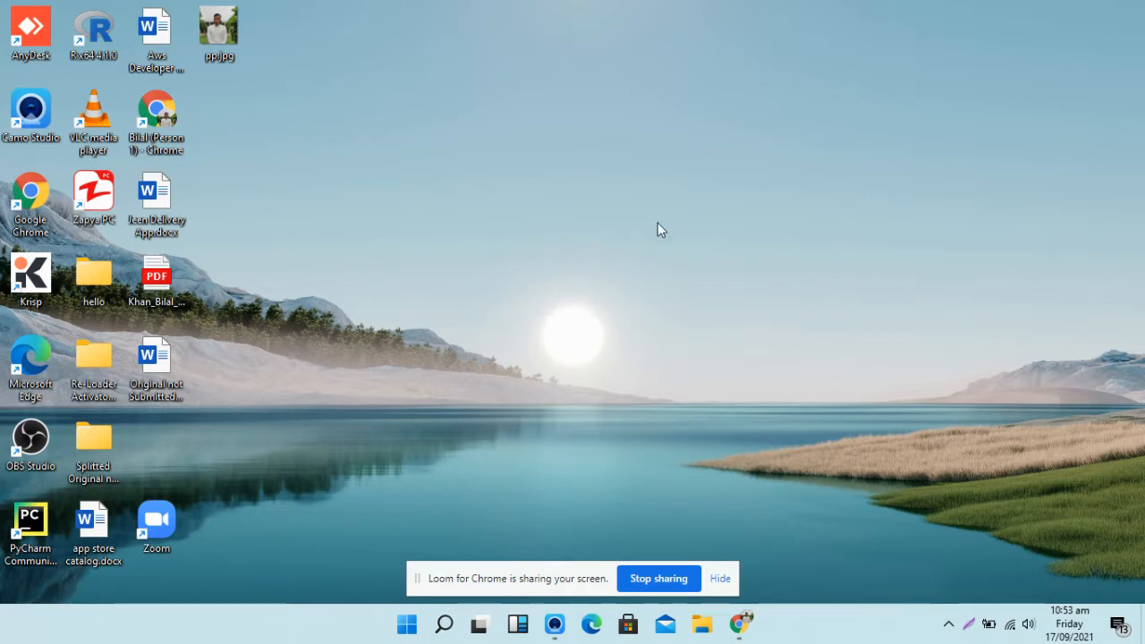
mouse_move(5, 45)
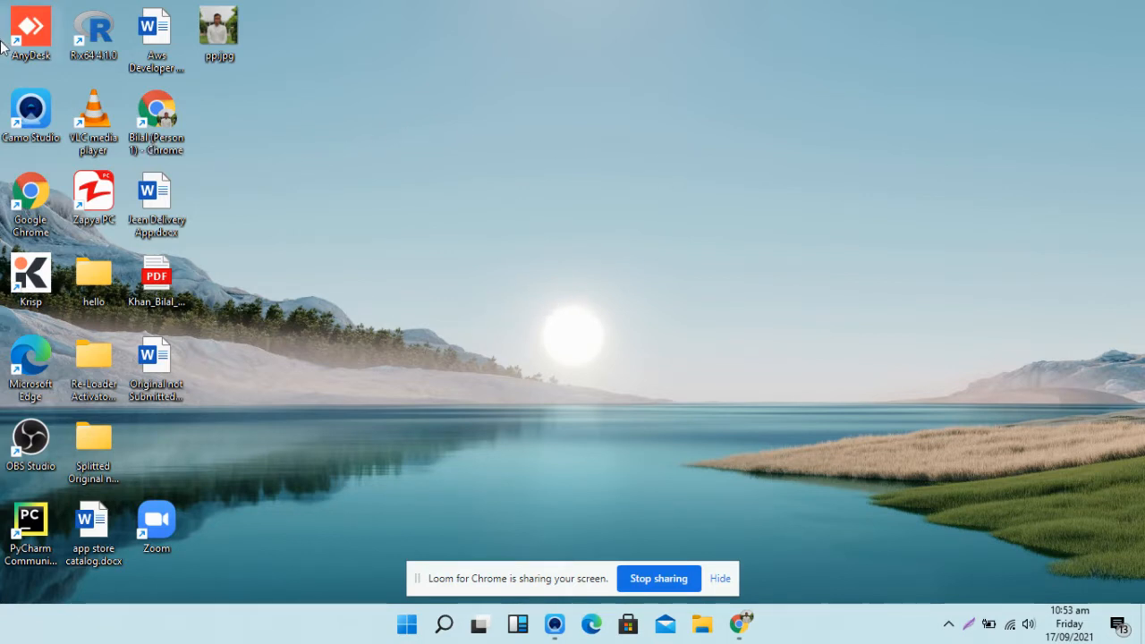
mouse_move(182, 7)
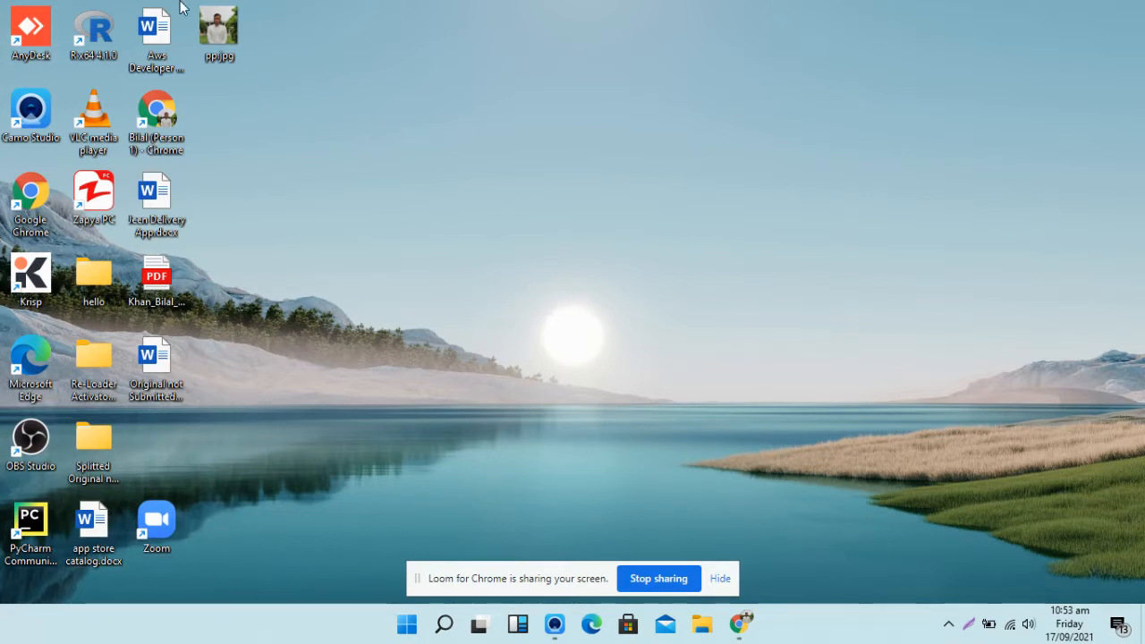
mouse_move(647, 150)
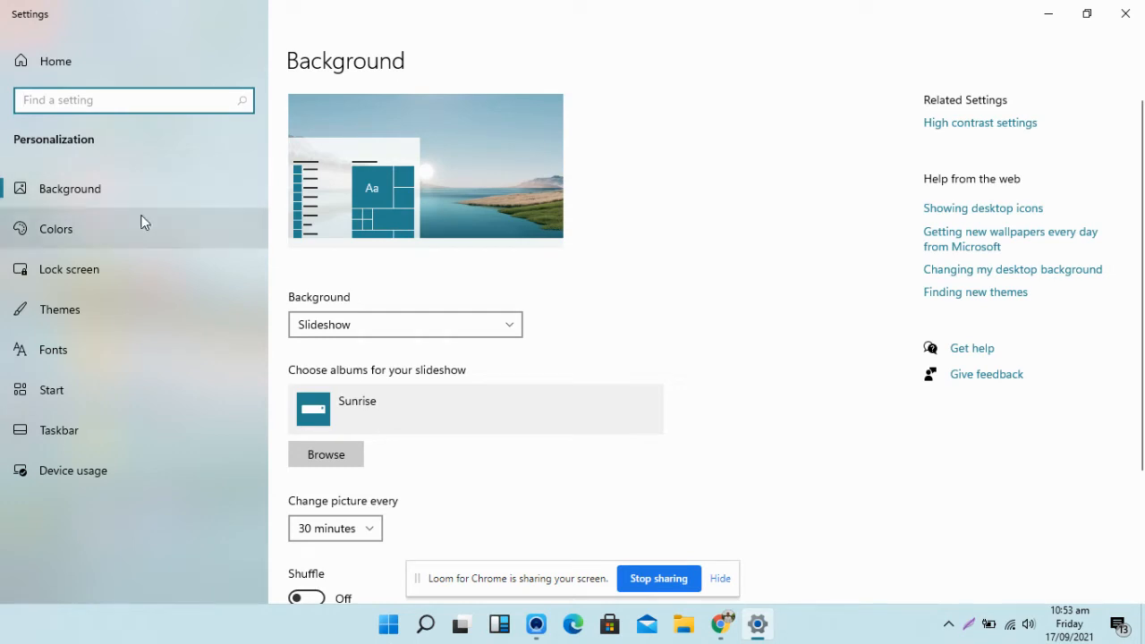
mouse_move(111, 199)
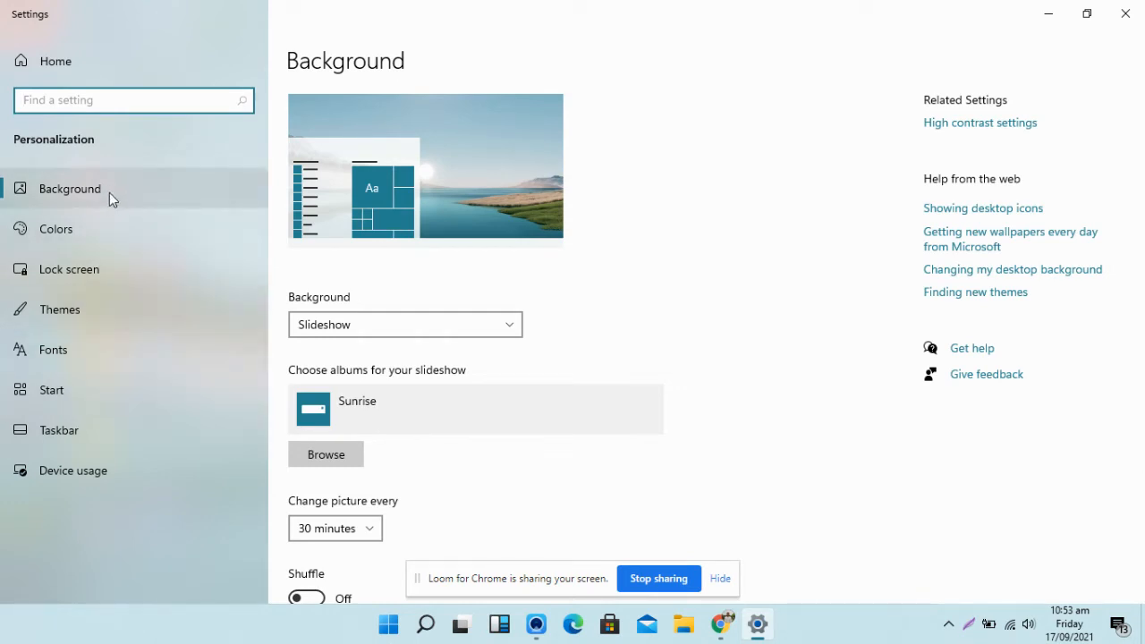
mouse_move(99, 317)
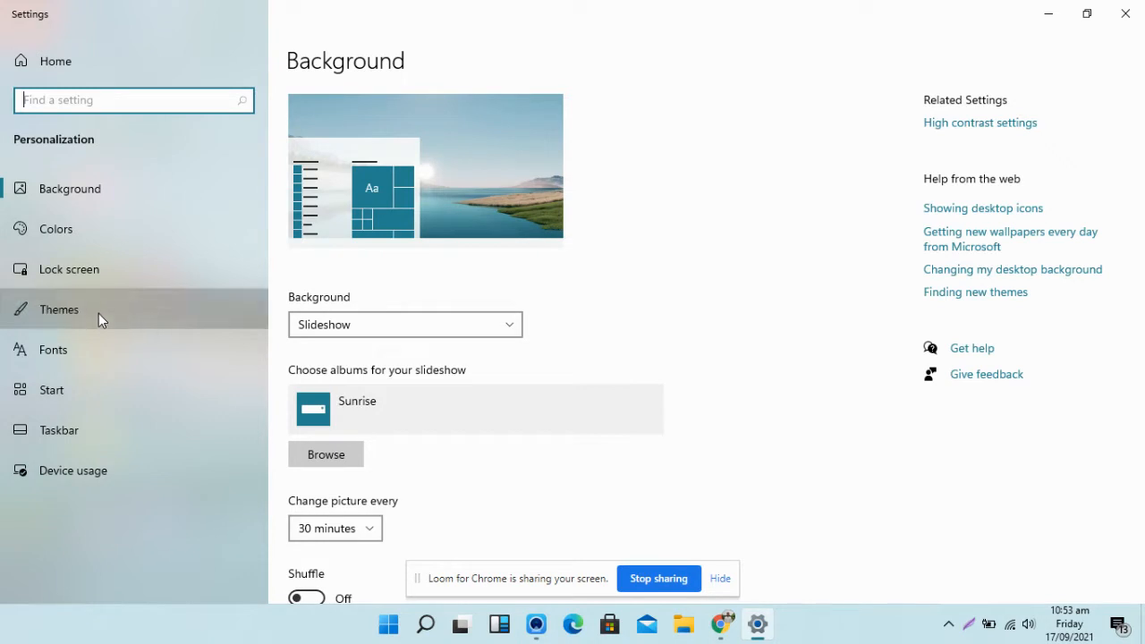
Step: Open the Themes page, restore then maximize the window, and scroll to Related settings
click(58, 309)
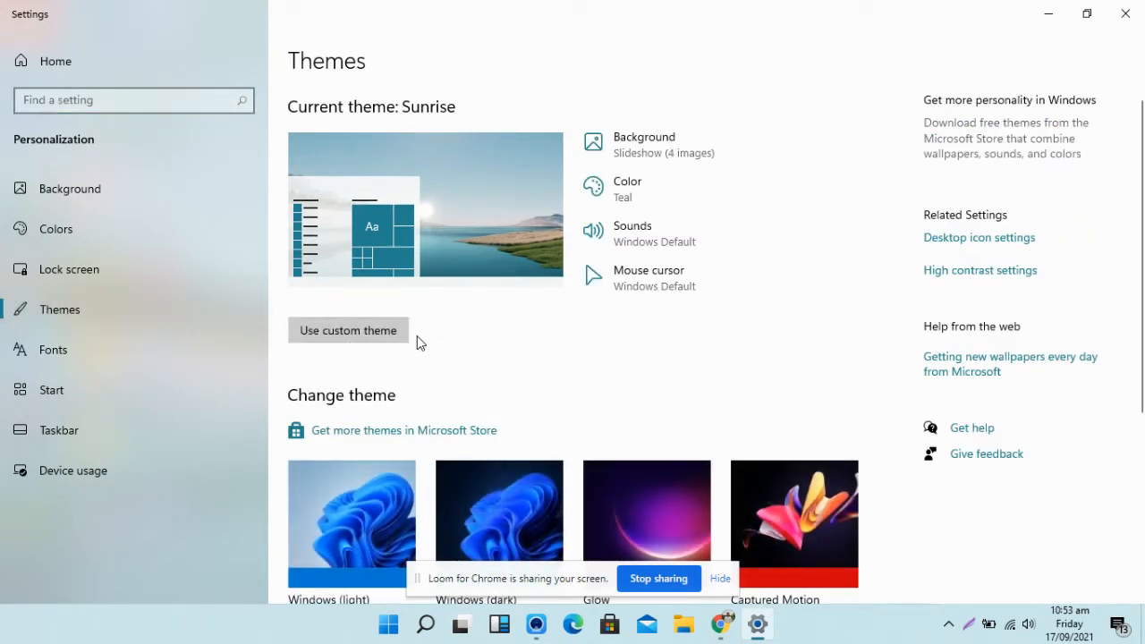
mouse_move(885, 261)
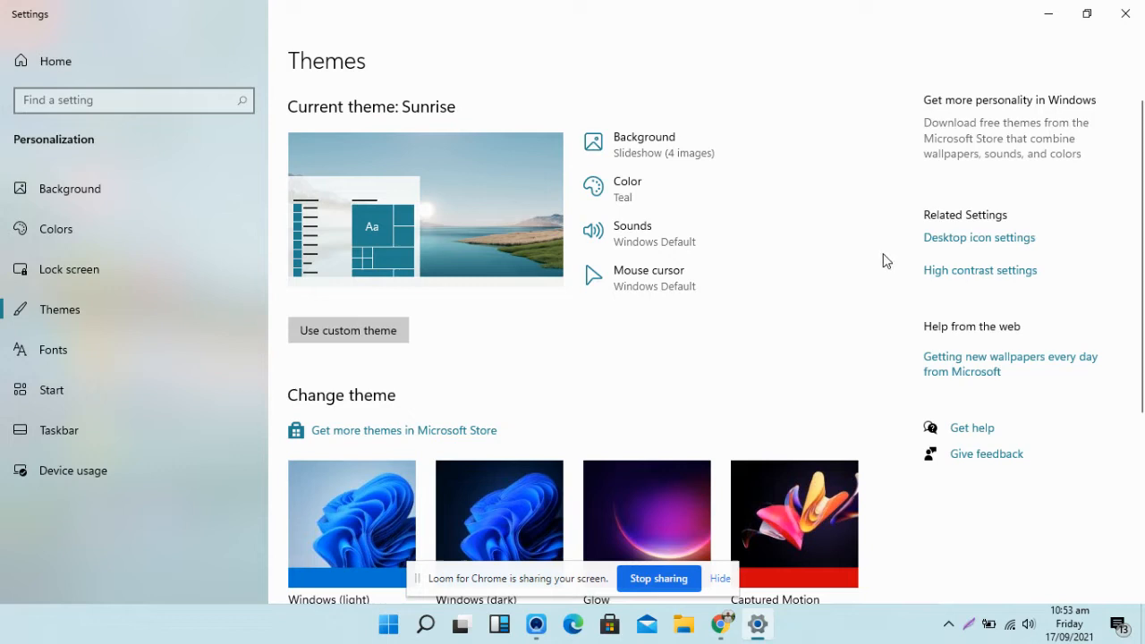
mouse_move(973, 243)
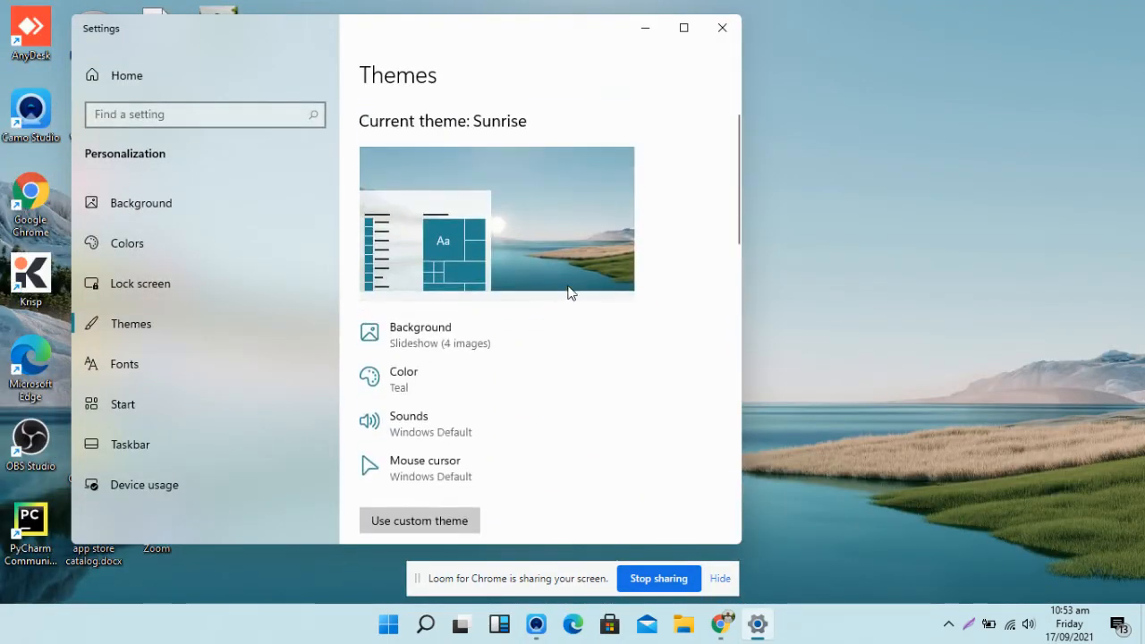
scroll(down, 3)
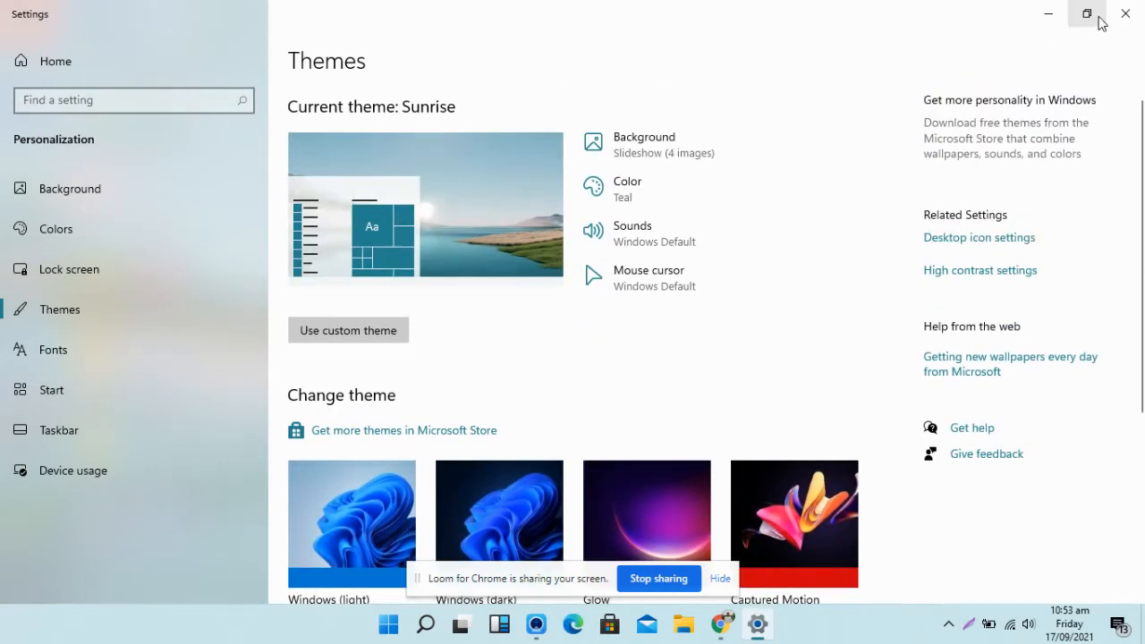
click(1087, 13)
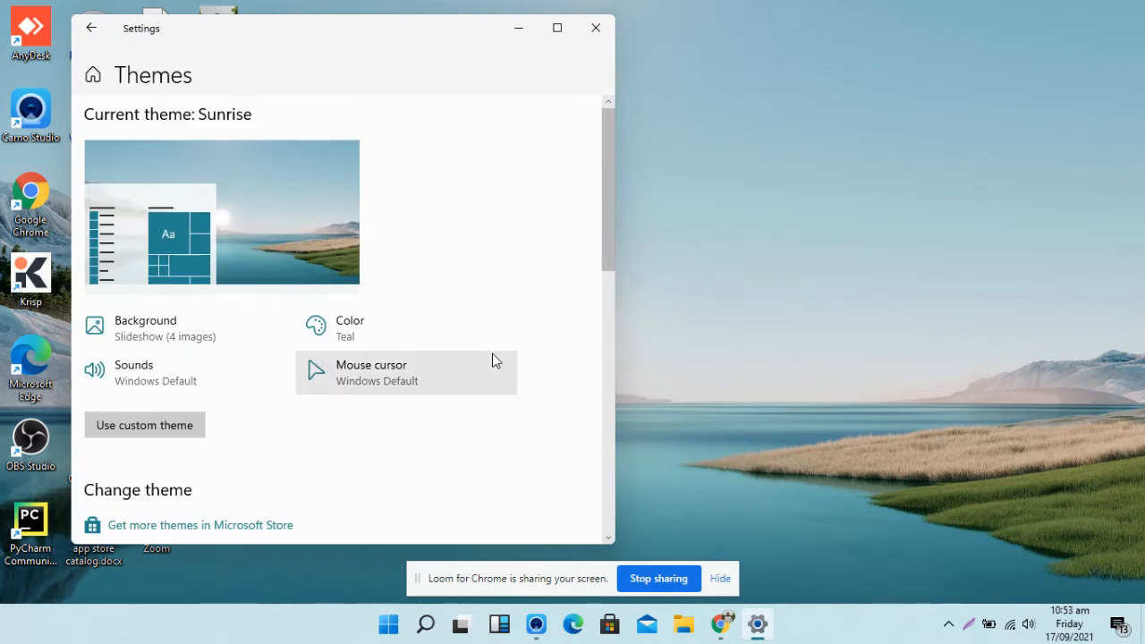
scroll(down, 3)
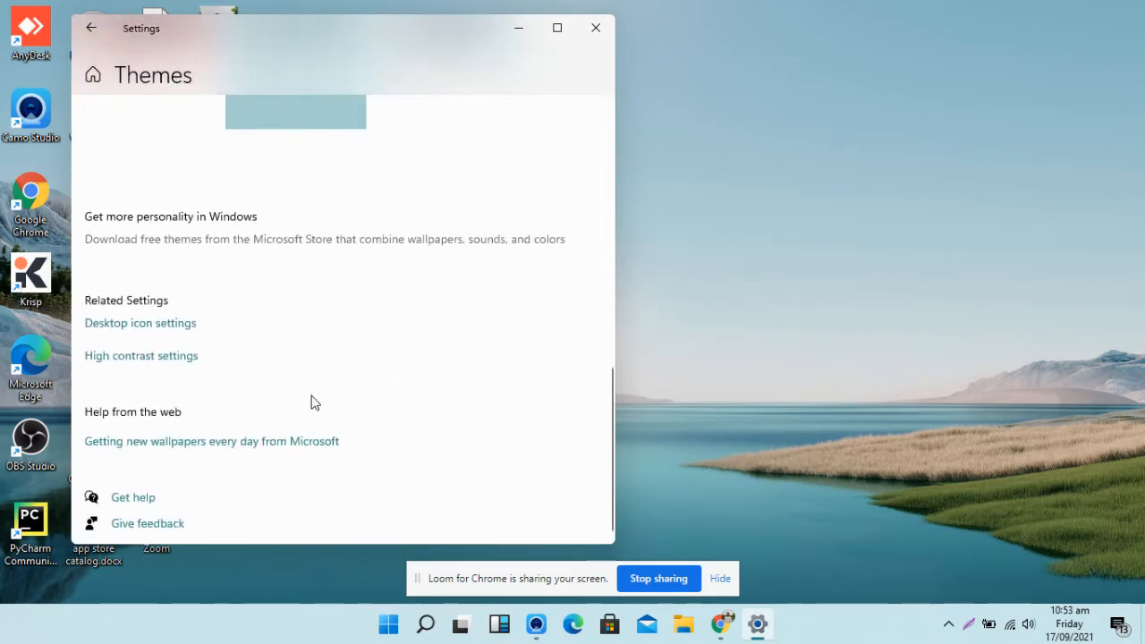
mouse_move(557, 28)
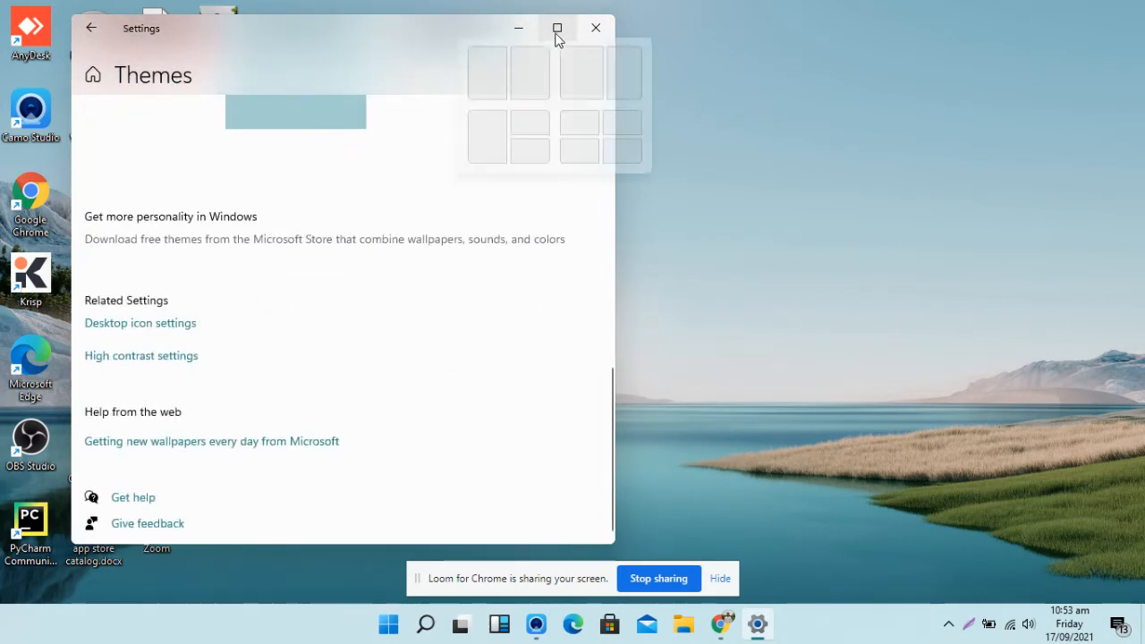
click(557, 28)
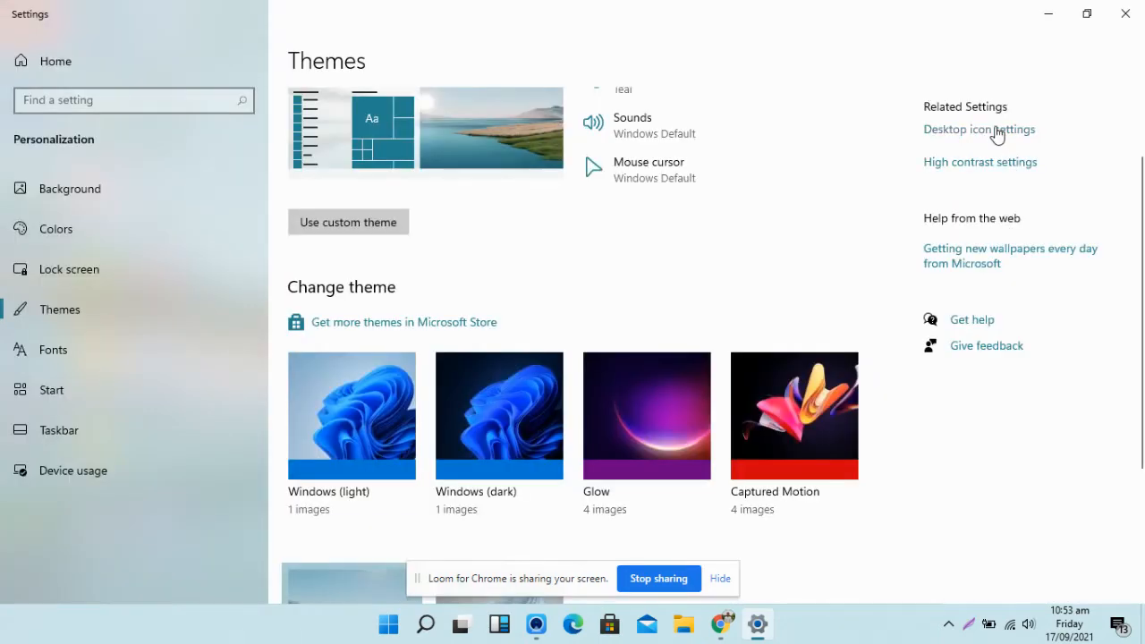
Step: Enable the Computer and User's Files desktop icons in Desktop Icon Settings and confirm
click(979, 129)
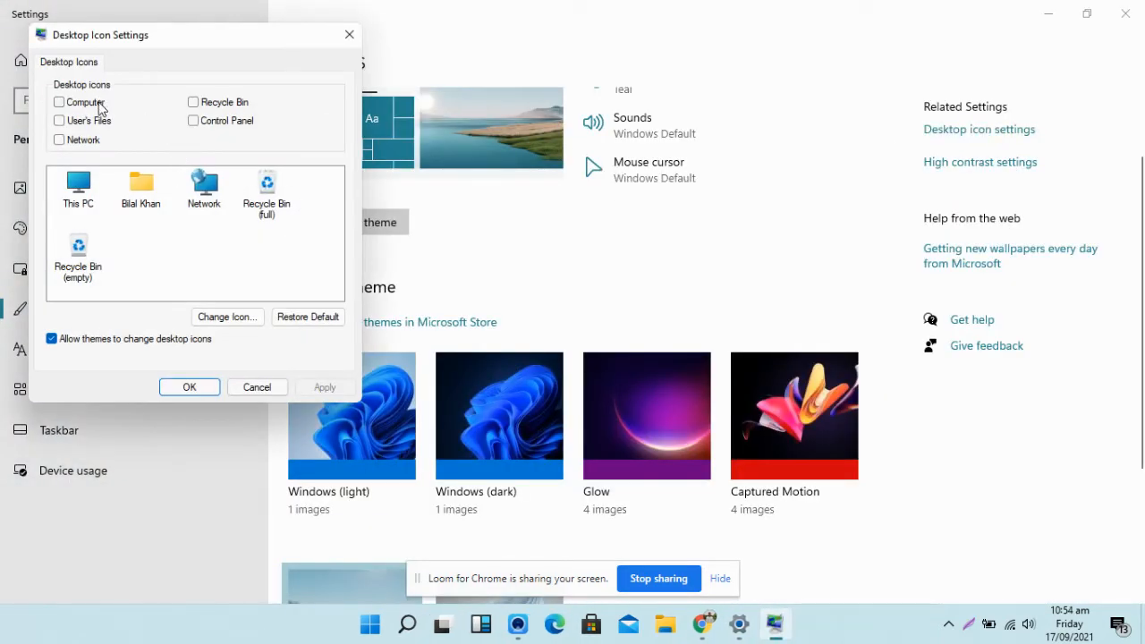
click(59, 102)
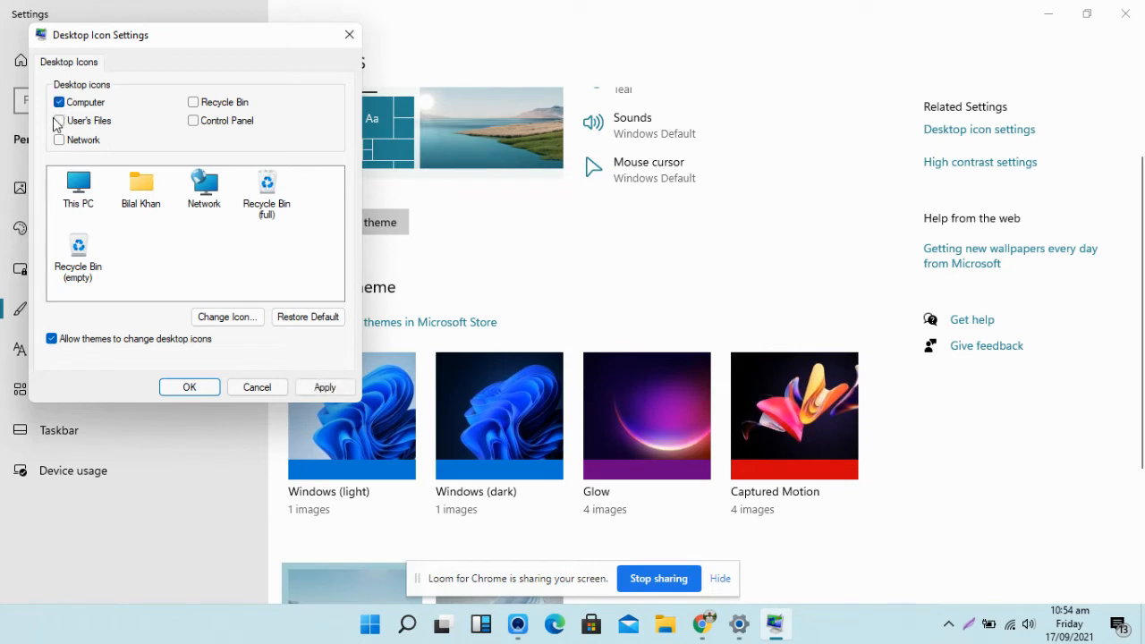
click(59, 140)
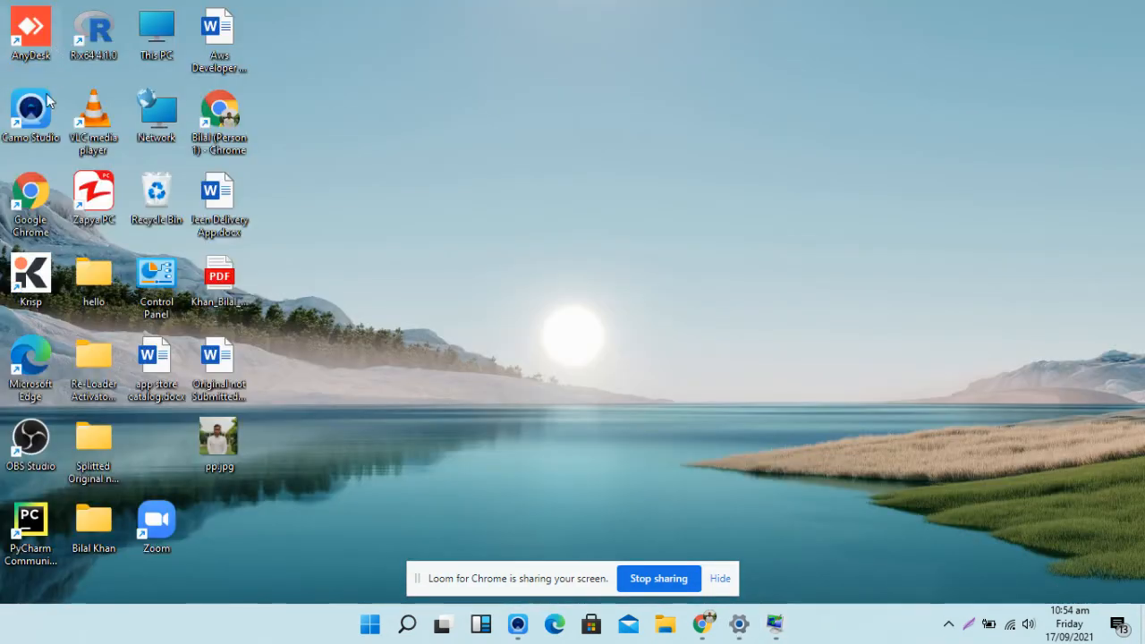
mouse_move(389, 429)
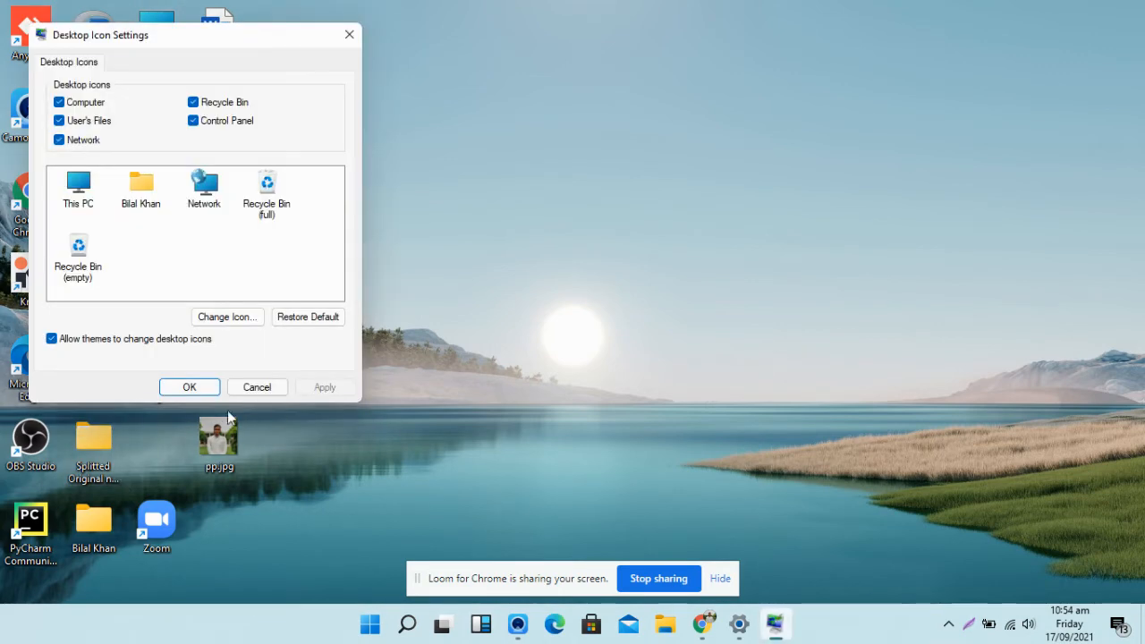
click(189, 386)
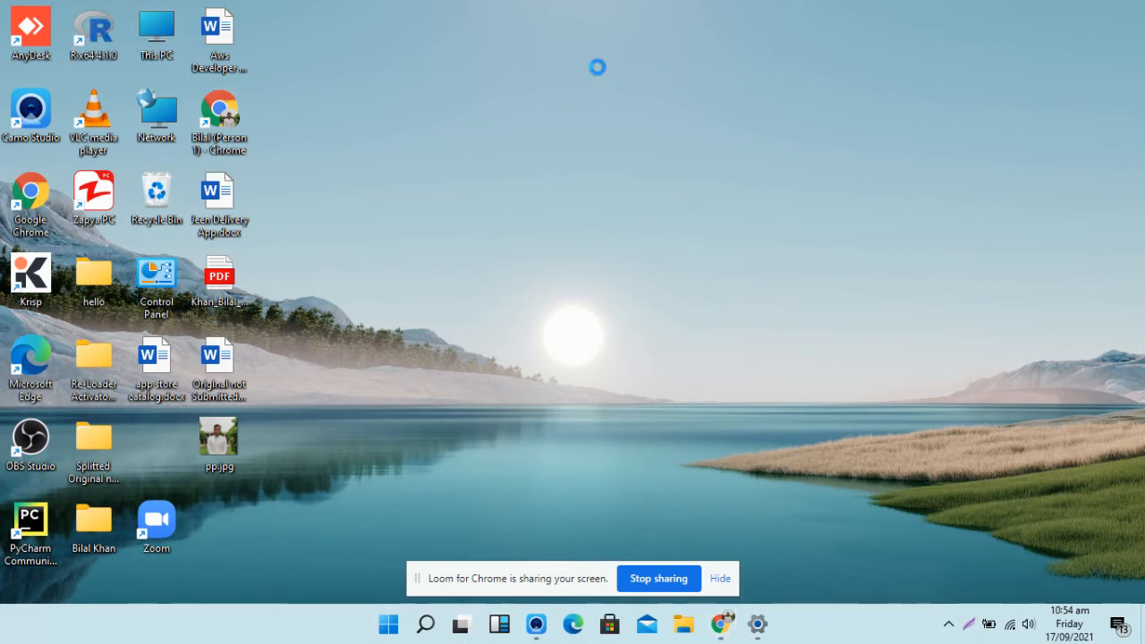
Step: Sort the desktop icons by Name using the desktop's right-click menu
right_click(598, 67)
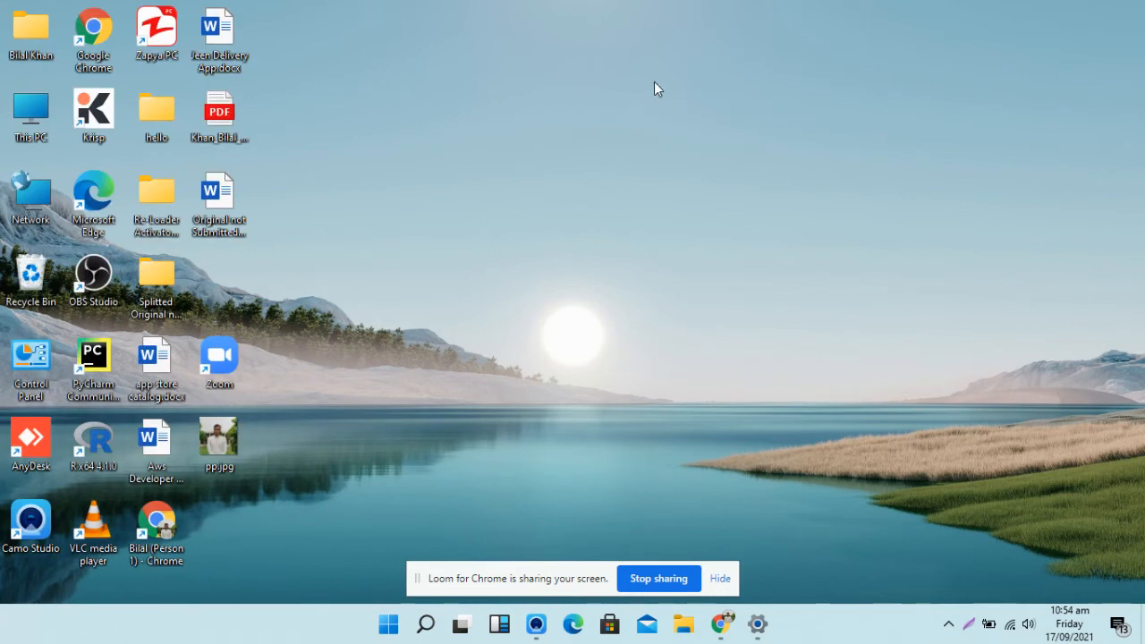
right_click(657, 88)
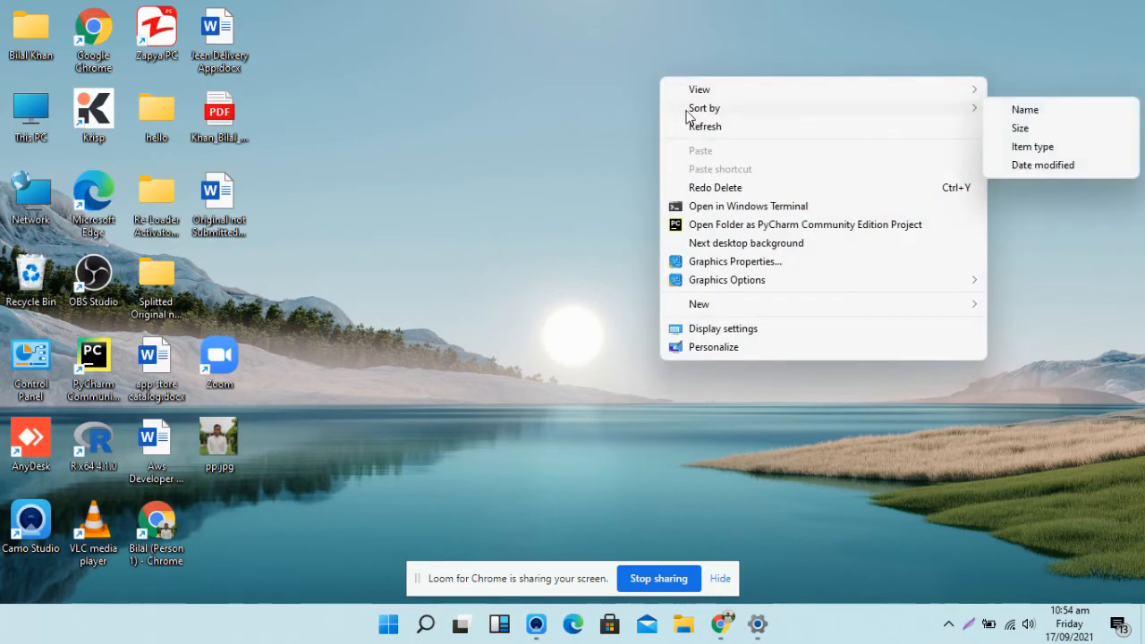
mouse_move(980, 117)
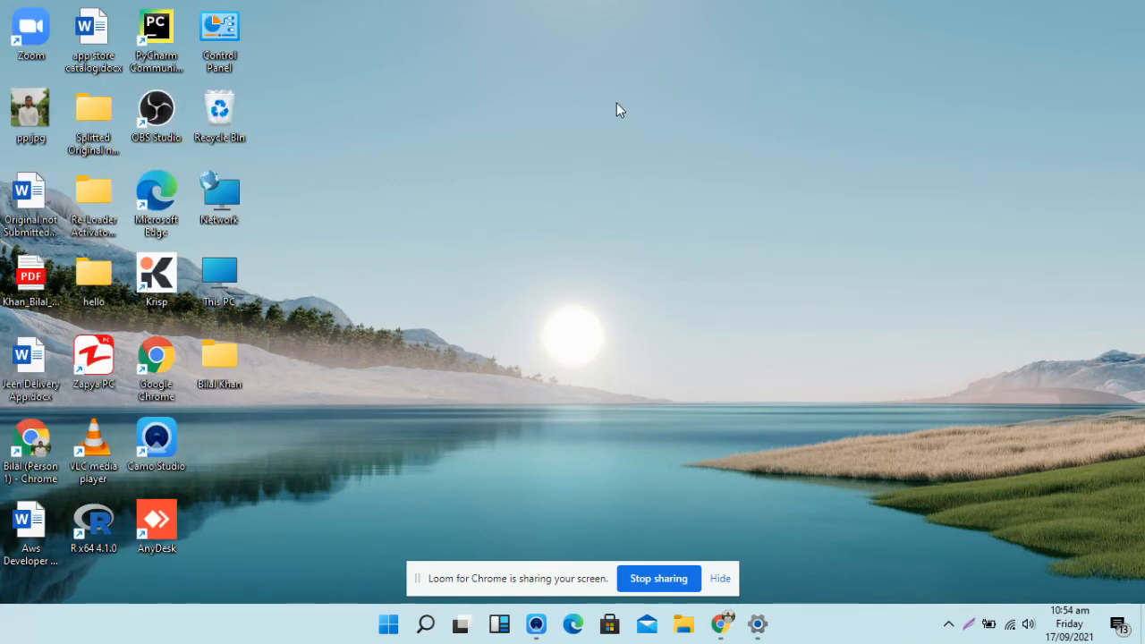
right_click(620, 110)
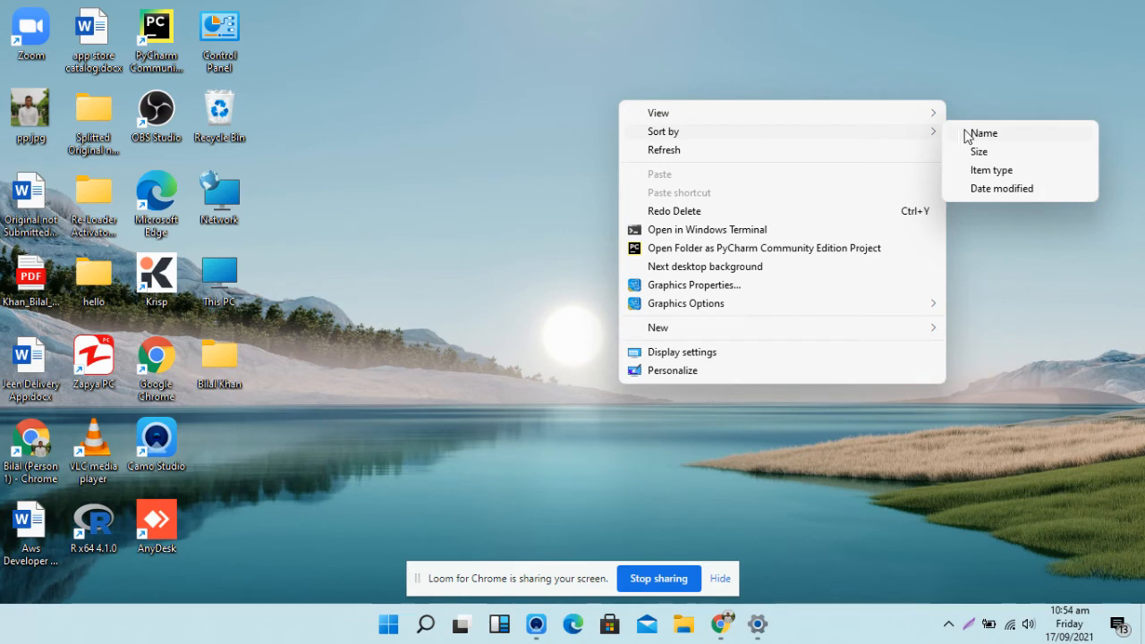
click(983, 132)
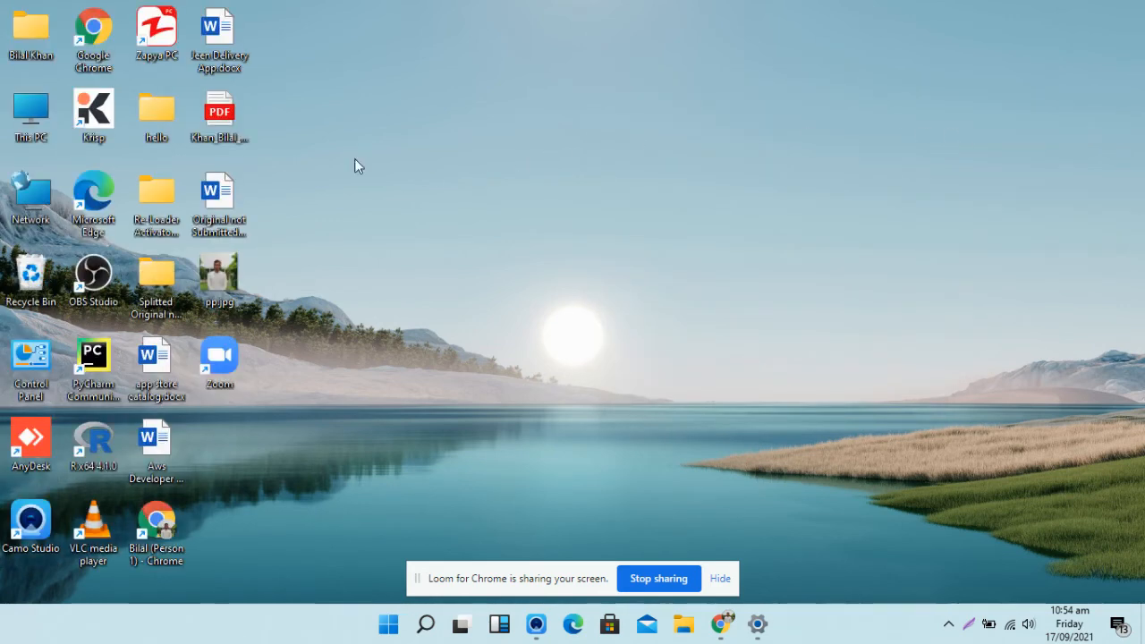
mouse_move(72, 106)
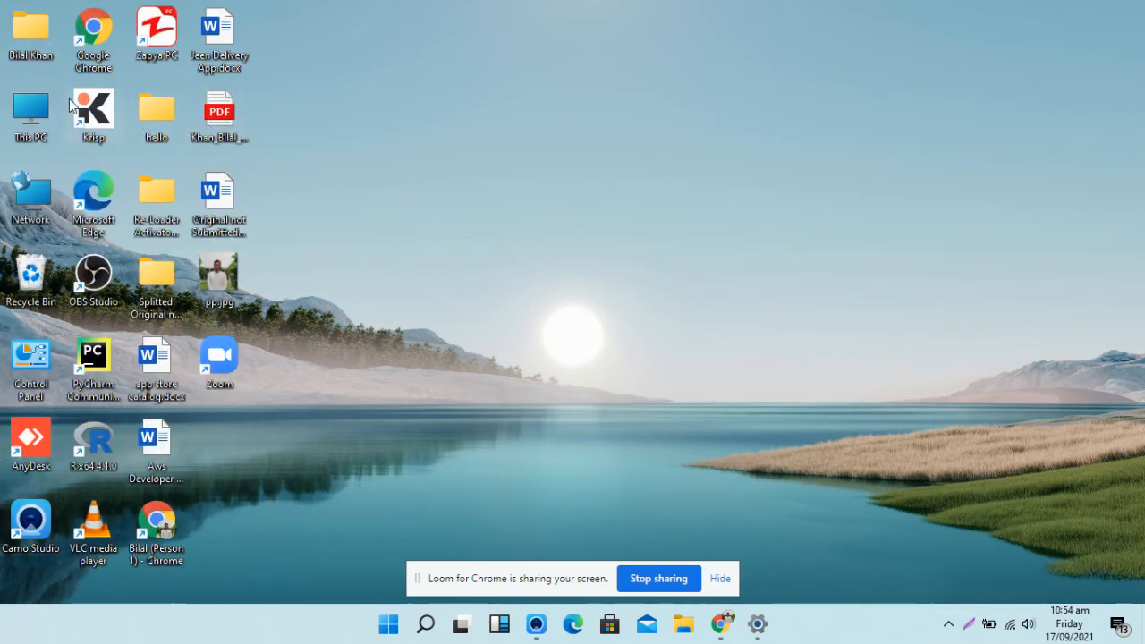
mouse_move(607, 102)
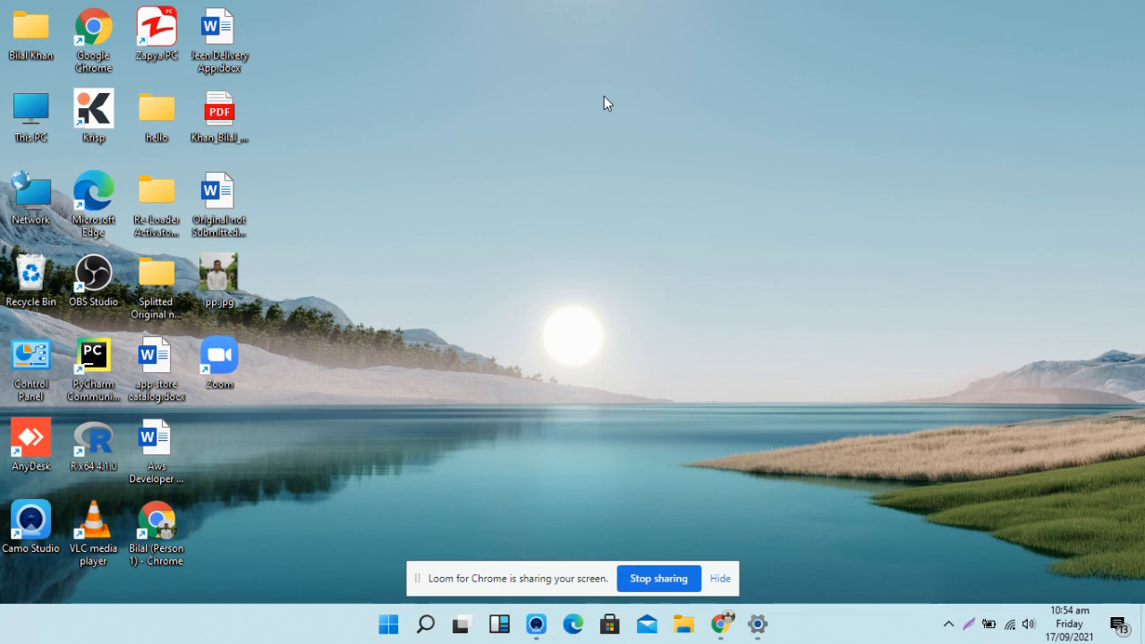
mouse_move(653, 537)
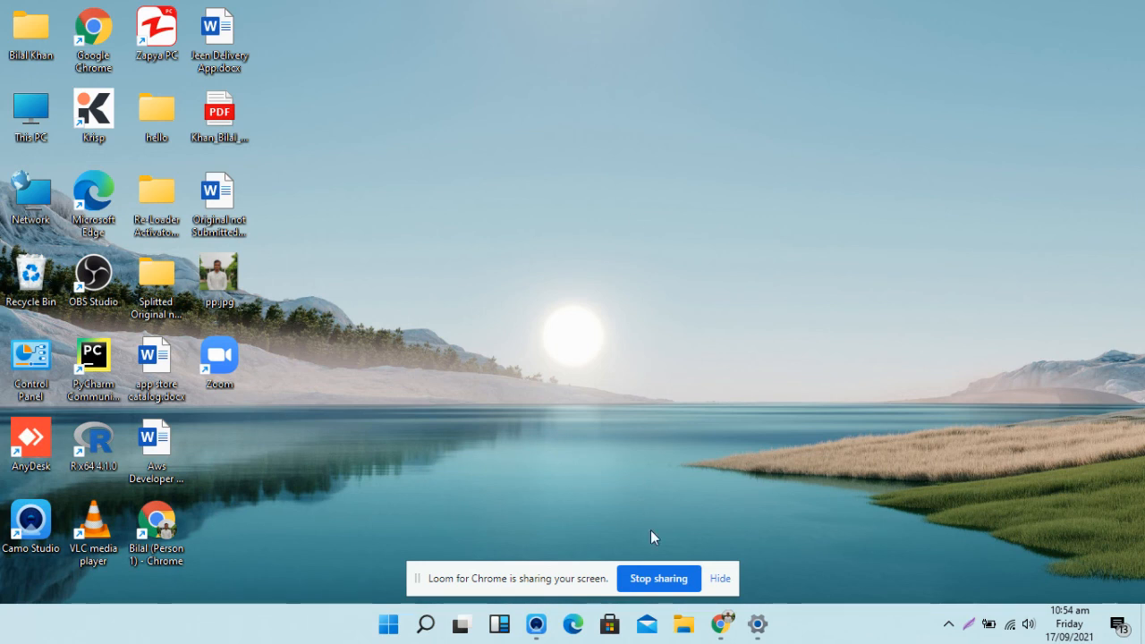